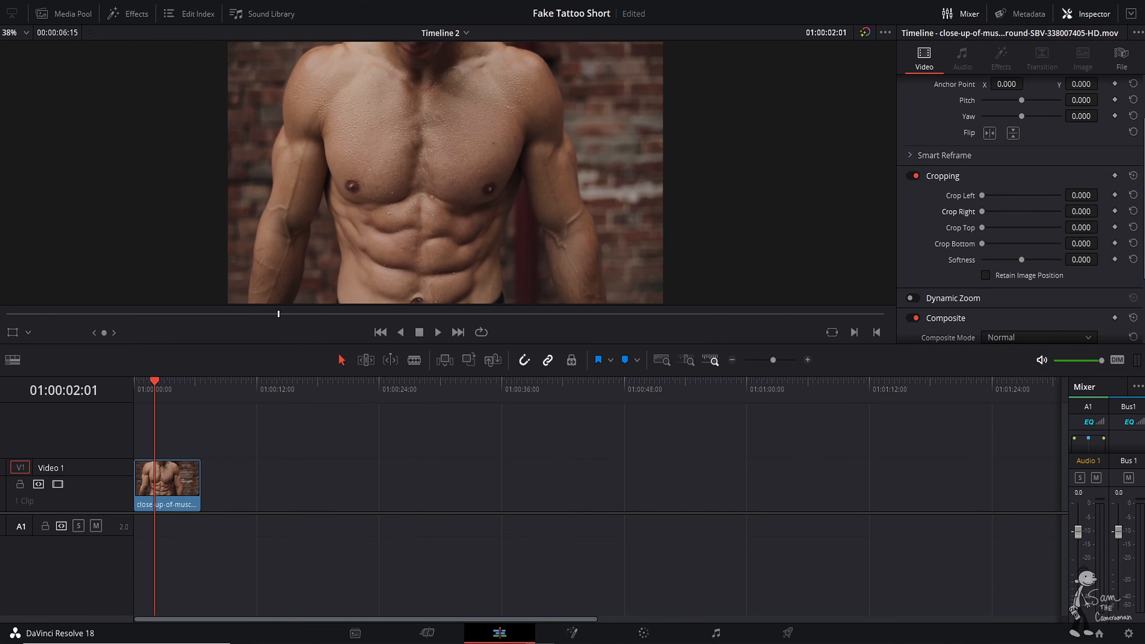
mouse_move(203, 456)
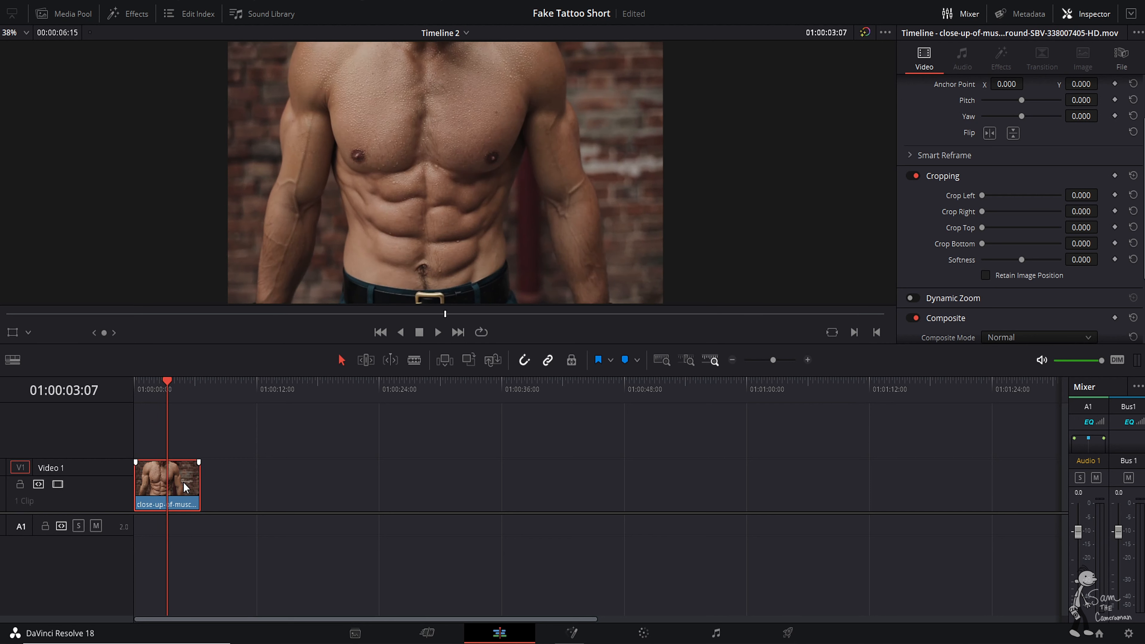
Convert the shirtless-torso timeline clip into a New Fusion Clip.
right_click(183, 486)
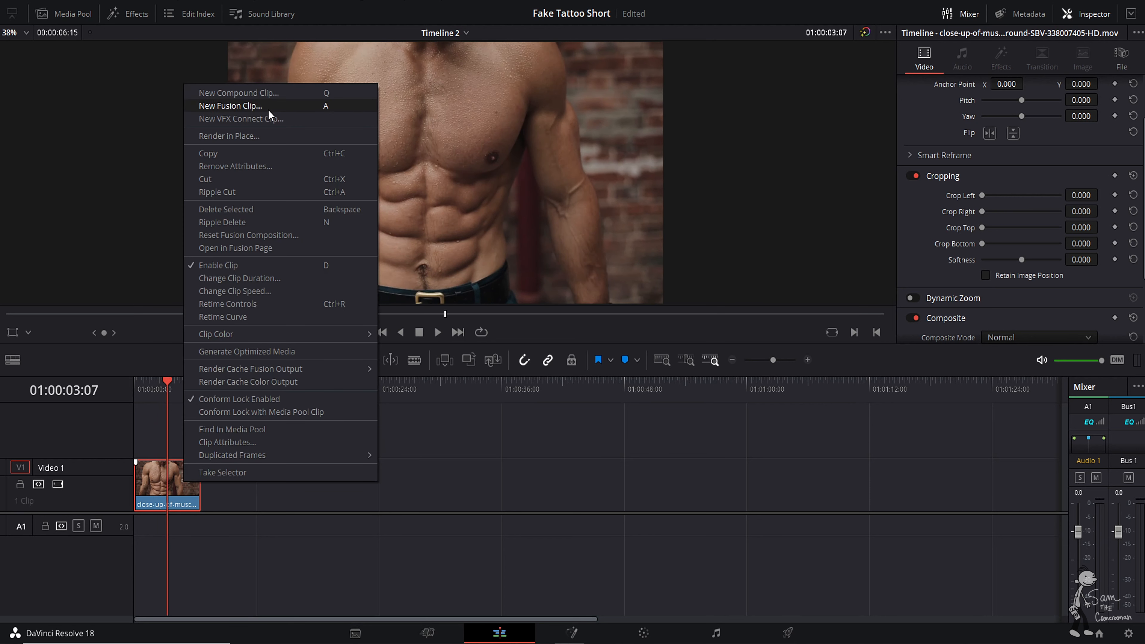
click(229, 105)
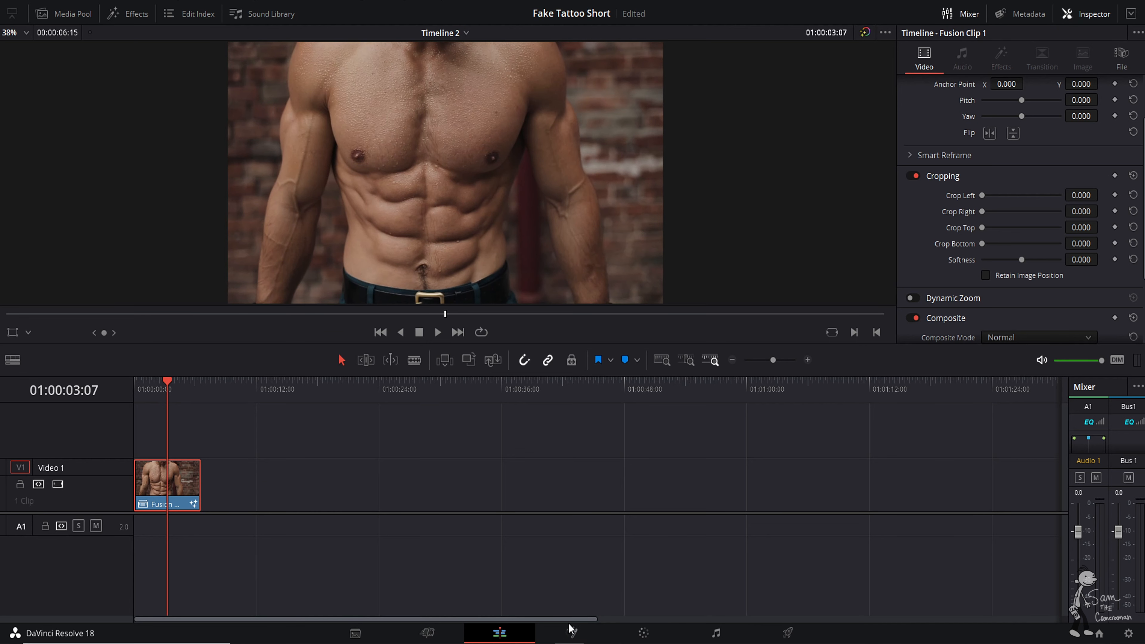
Switch to Fusion and add the tribal eagle PNG as MediaIn2 in the node graph.
click(572, 633)
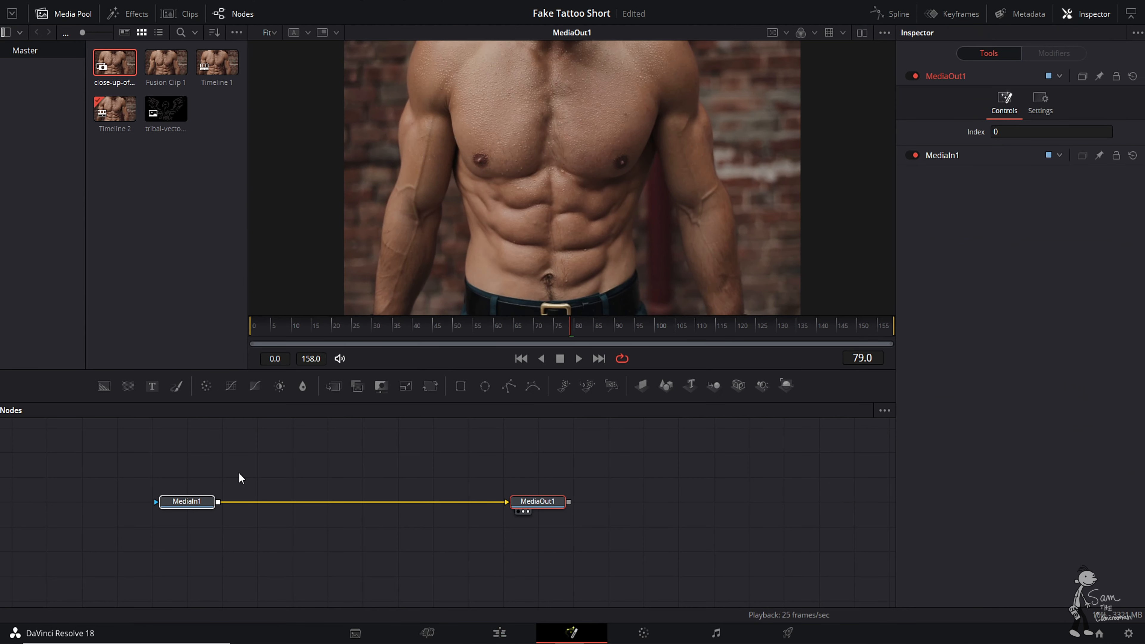
click(166, 107)
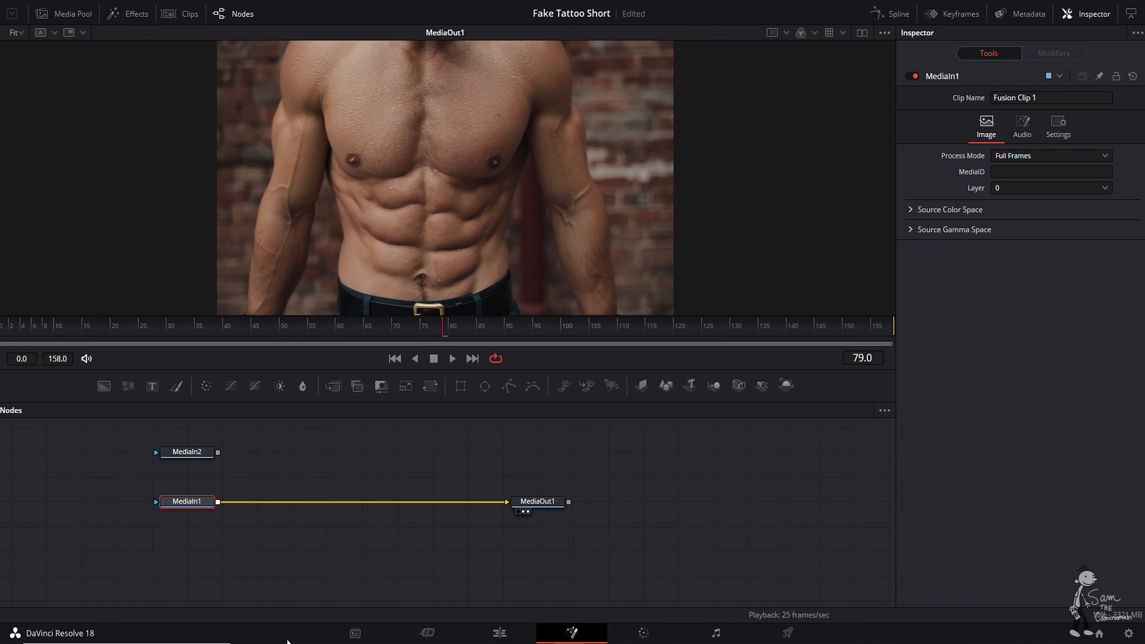
click(186, 452)
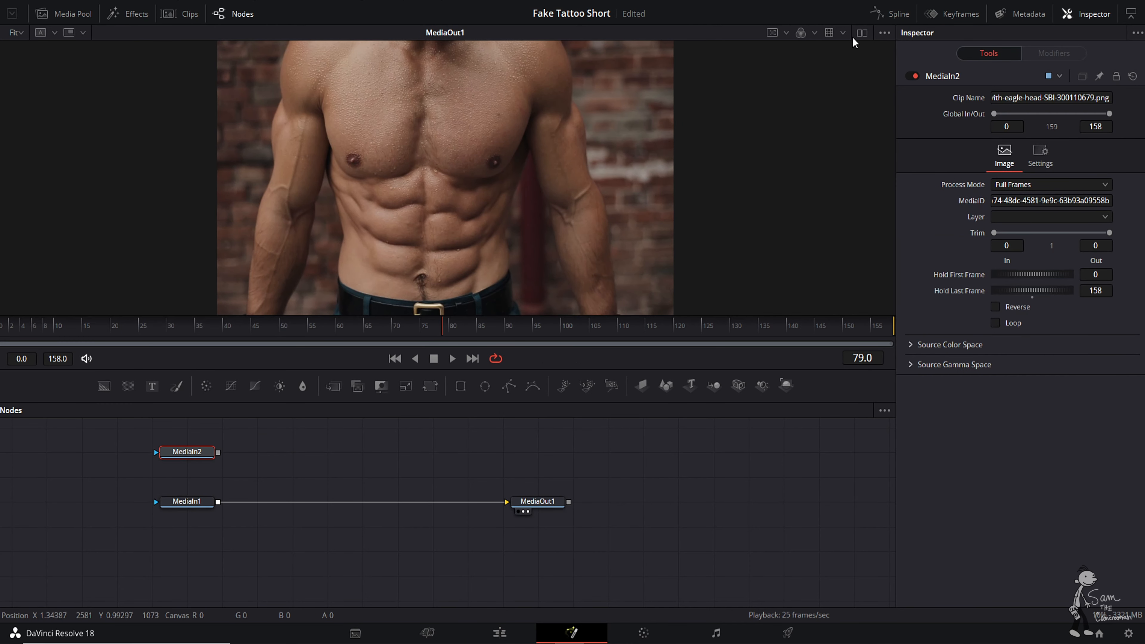
click(187, 501)
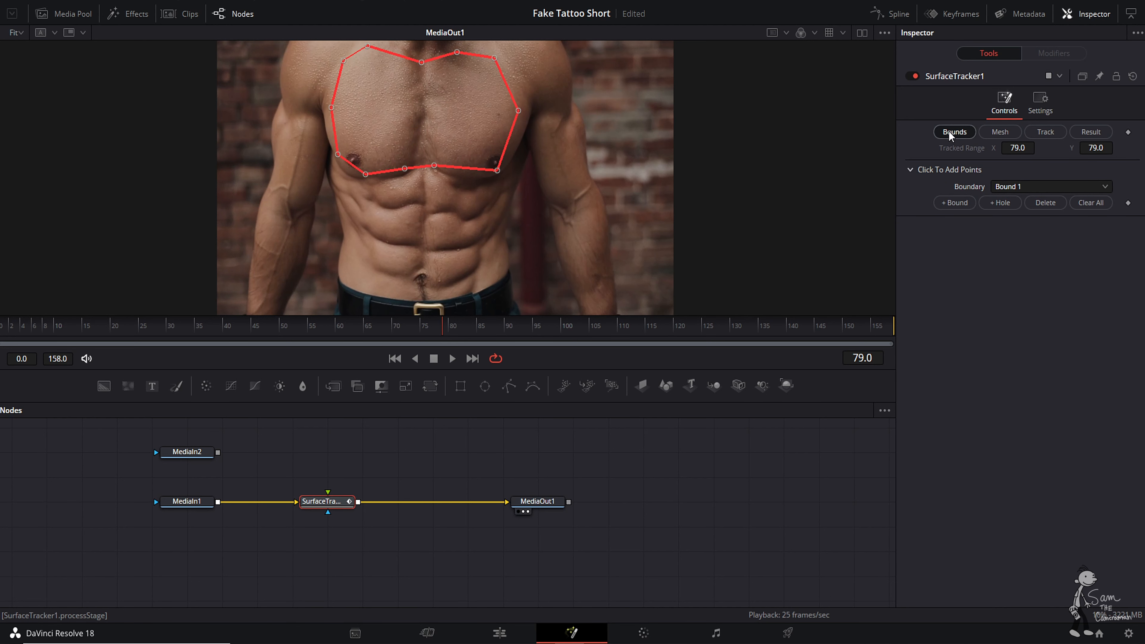
Mesh the chest with point limit 115, quality Better, and track it through the clip.
click(1000, 131)
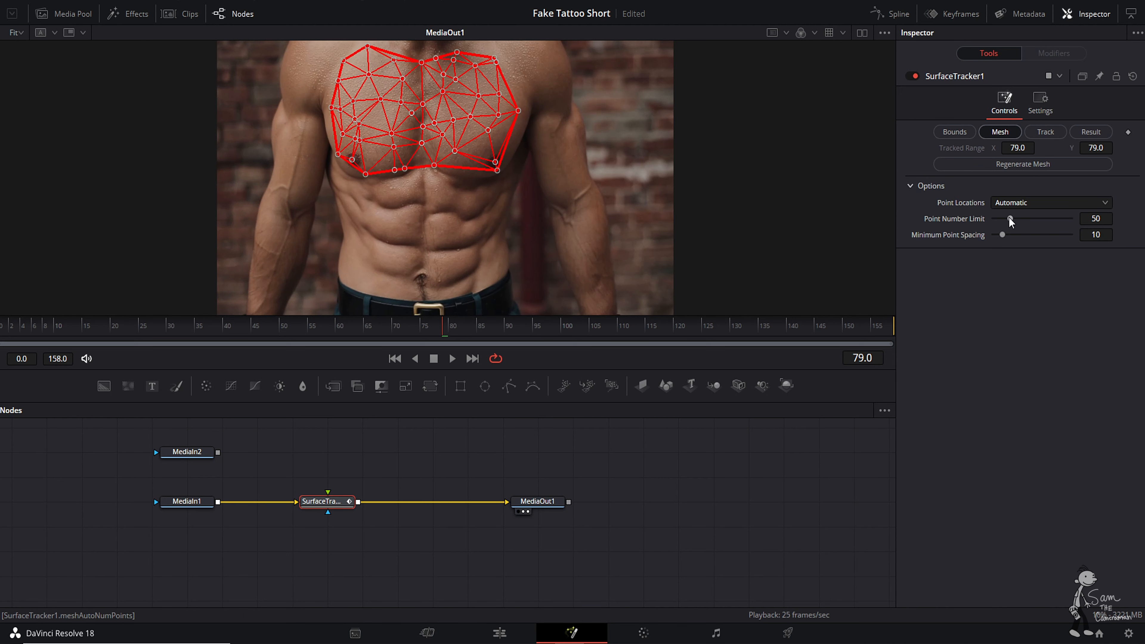
drag(1011, 221, 1035, 222)
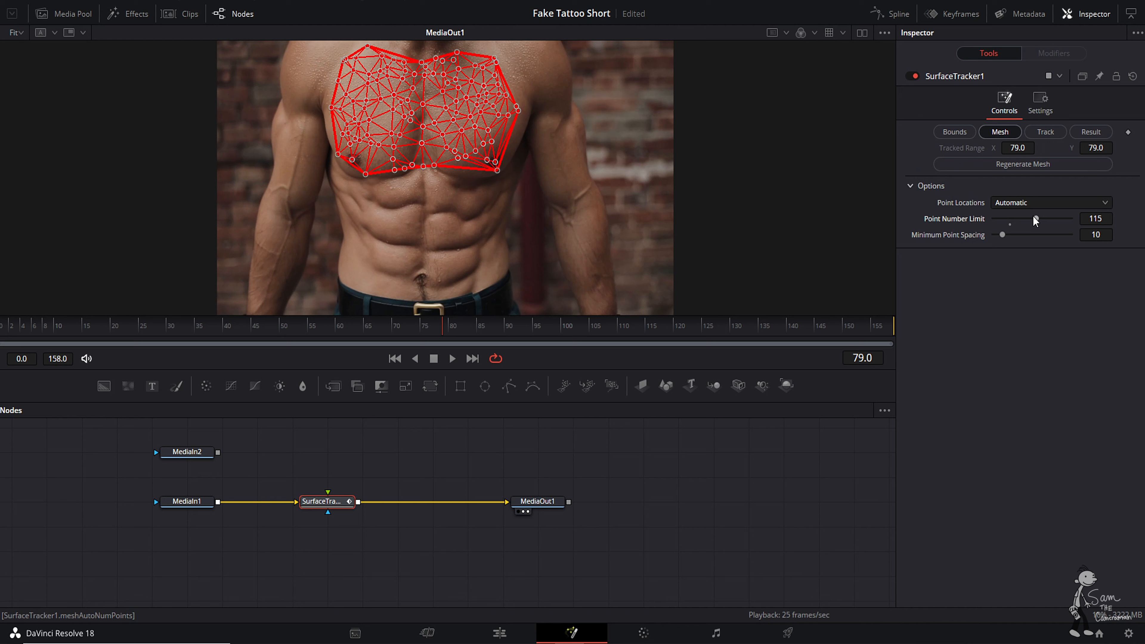
click(1044, 131)
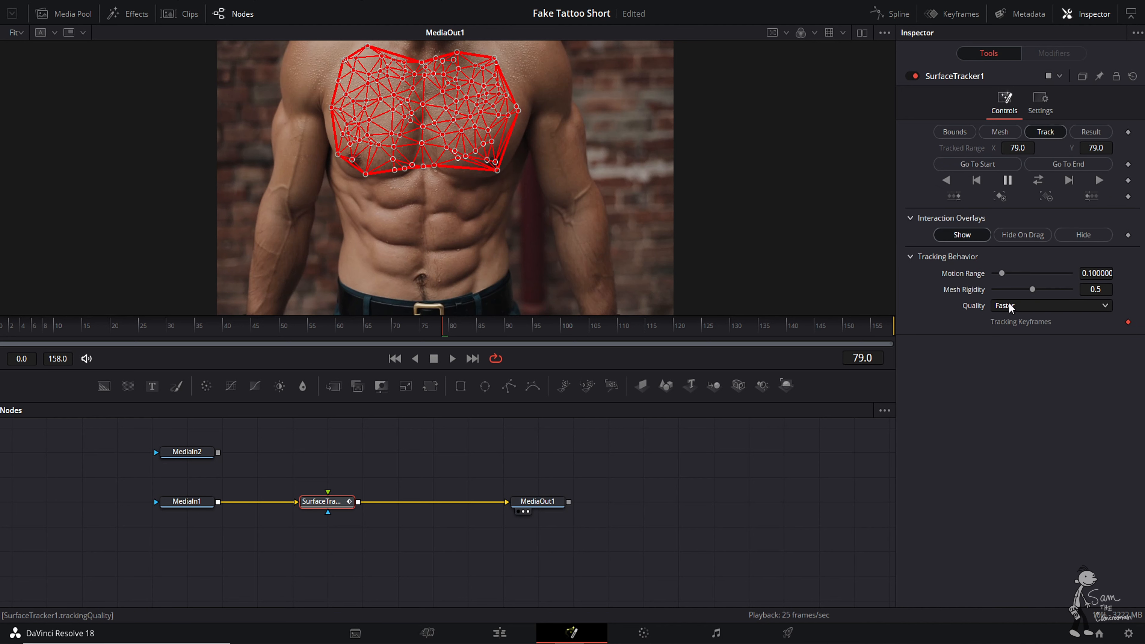
click(1048, 306)
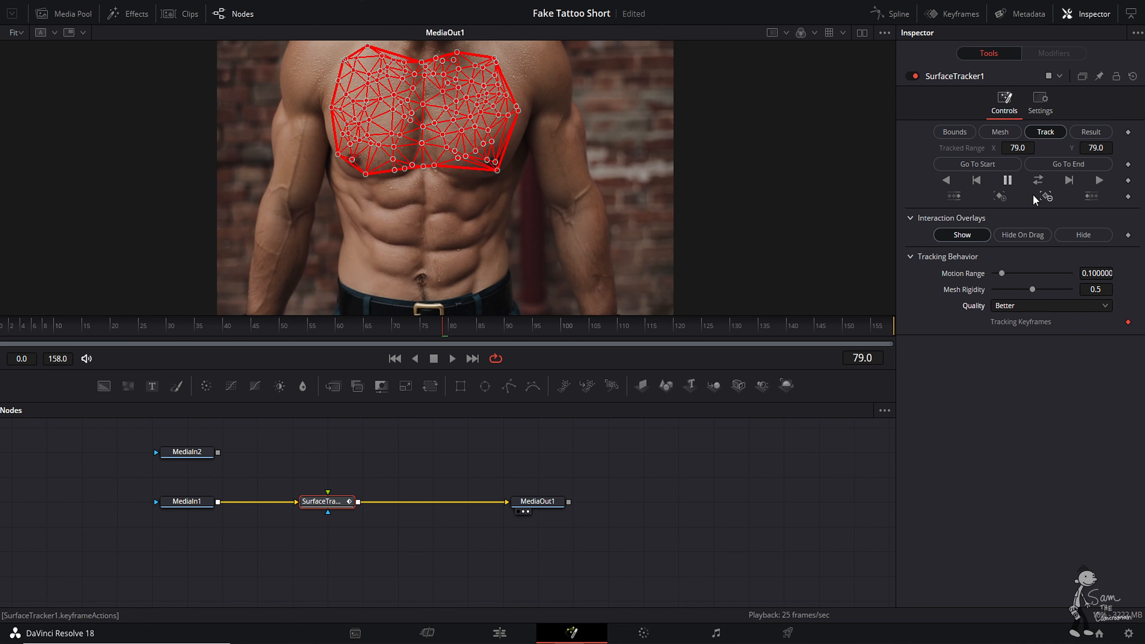
click(1090, 133)
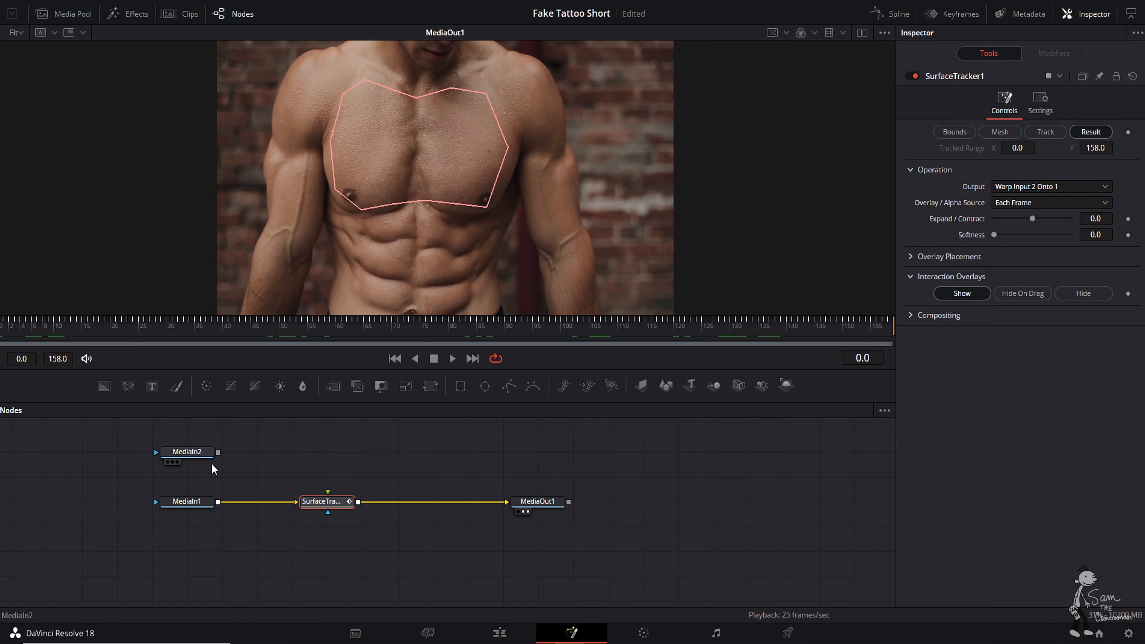
mouse_move(185, 456)
text(sur)
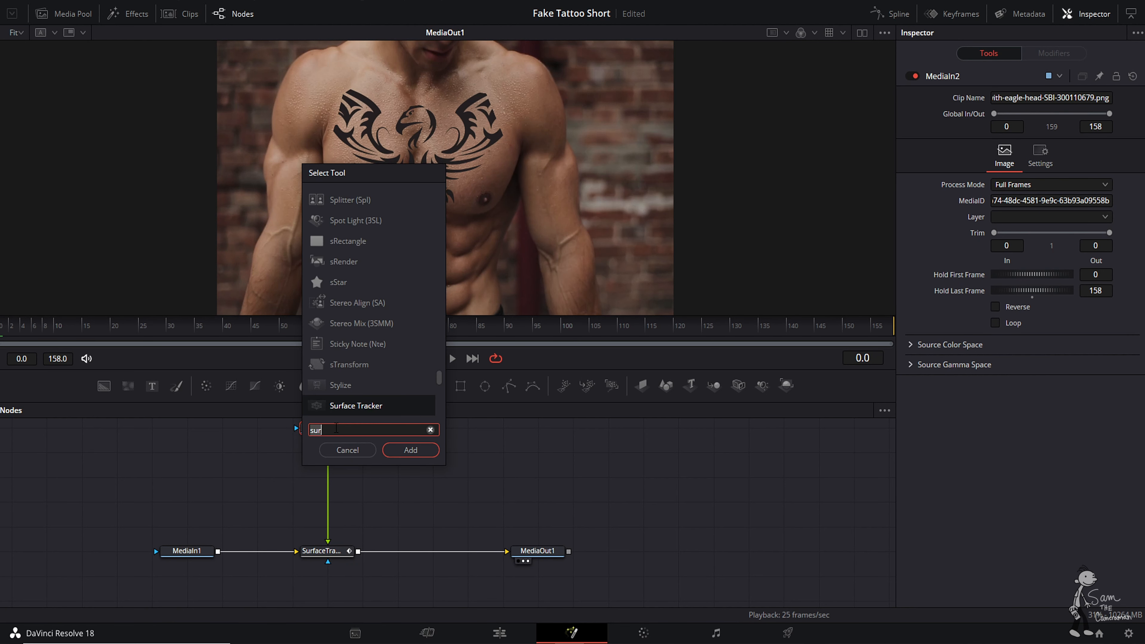
Insert a Transform (xf) after the eagle image and scale the tattoo to 0.73.
text(xf)
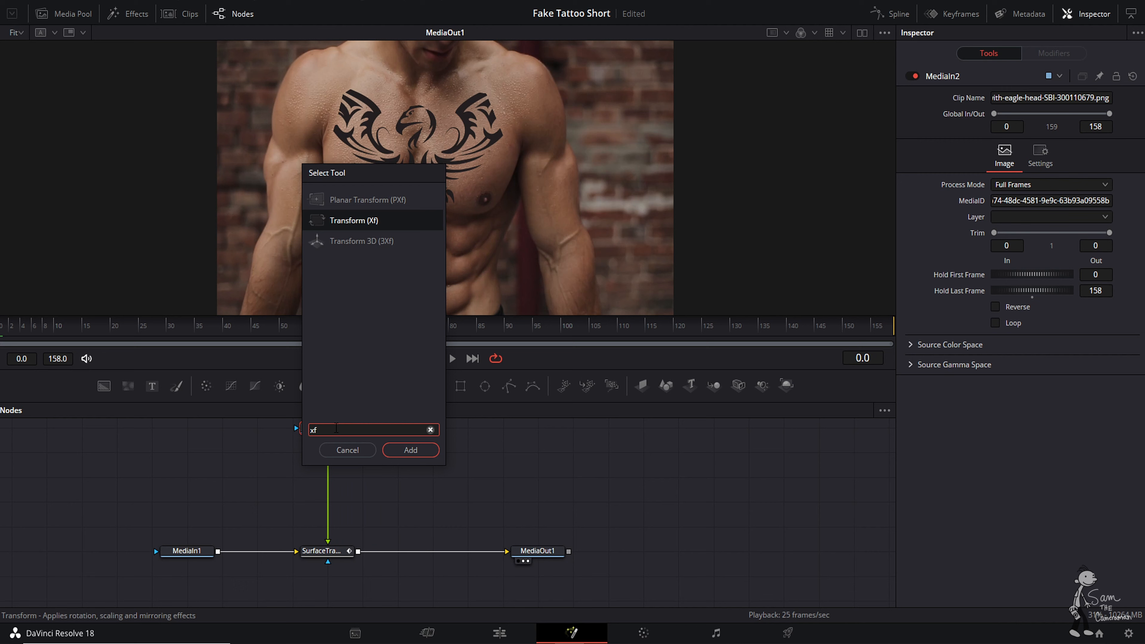
click(410, 450)
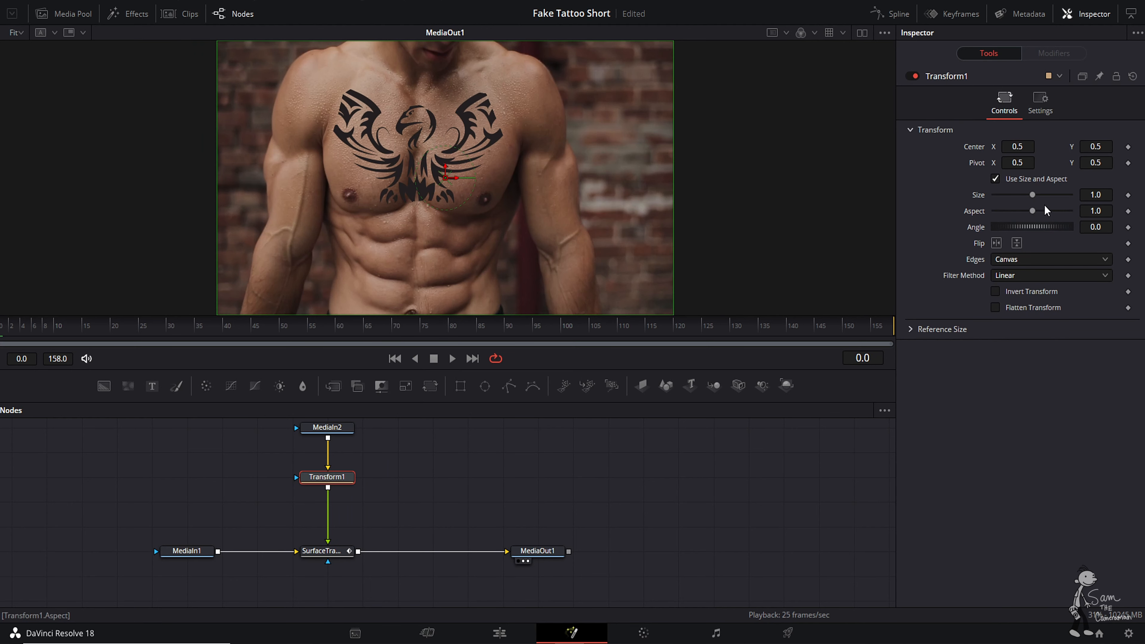
drag(1031, 195, 1023, 194)
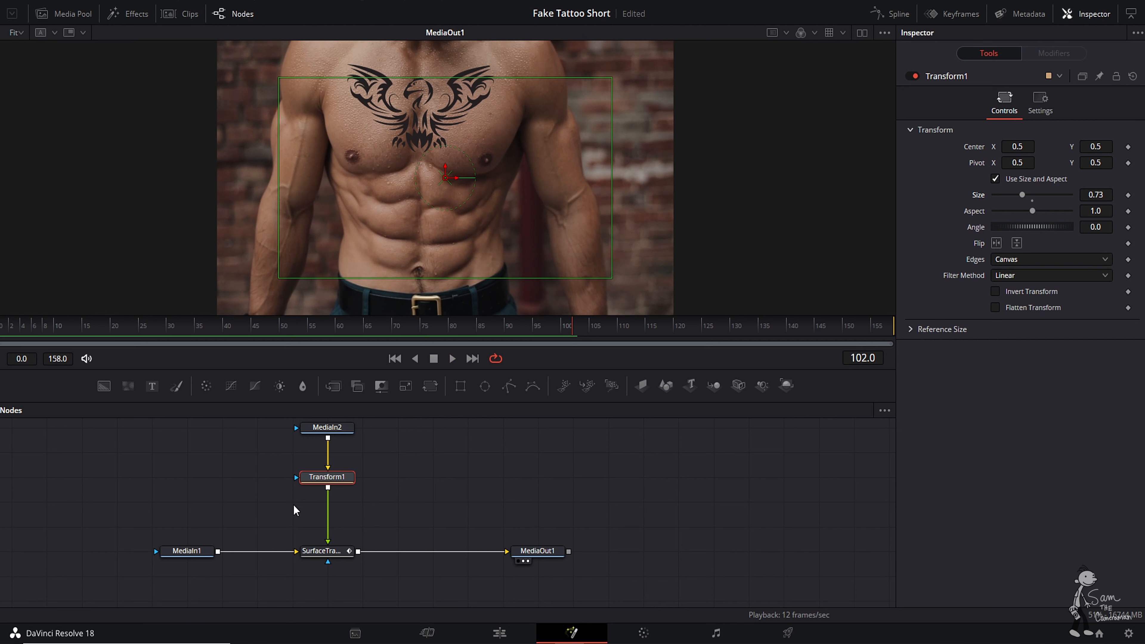
Composite the tattoo in SurfaceTracker1 with Softlight at 0.8 opacity.
click(327, 551)
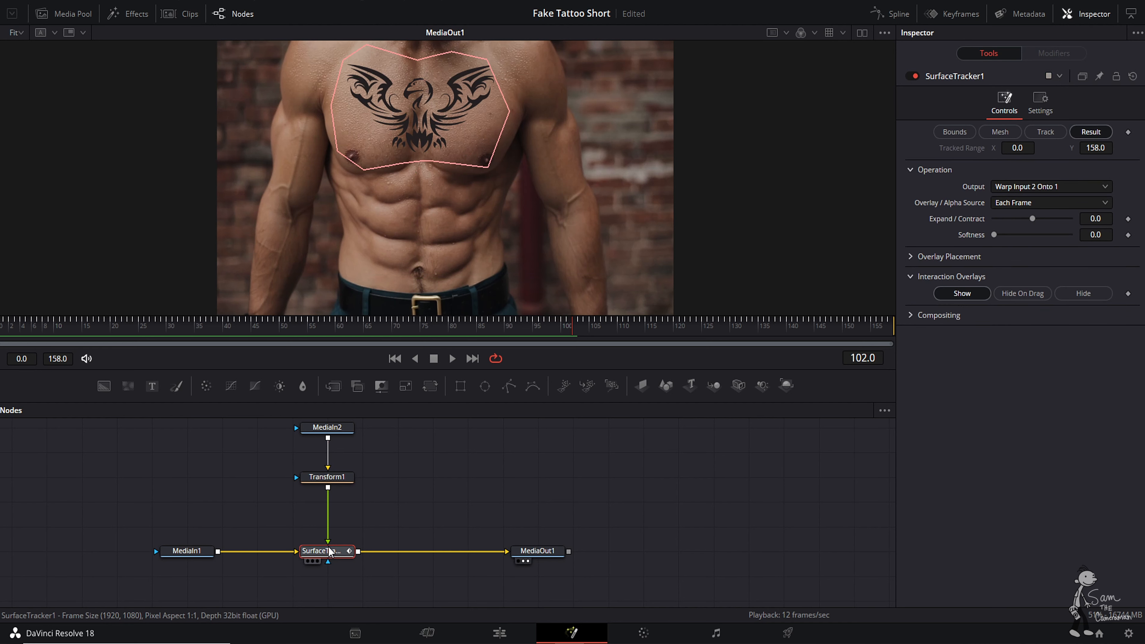
click(910, 315)
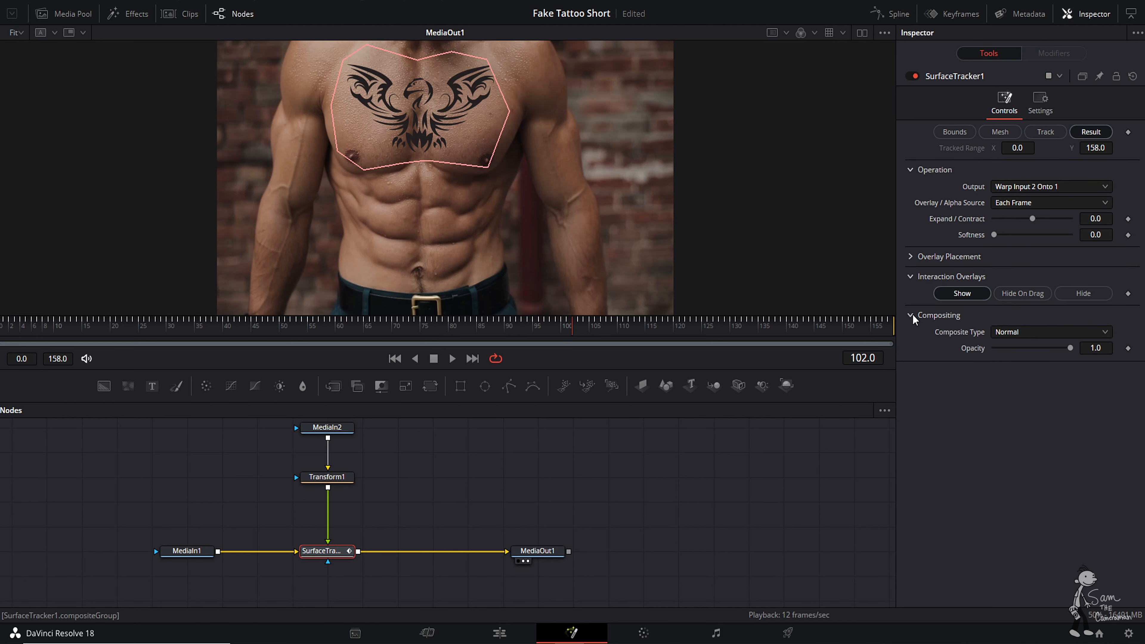
click(1050, 332)
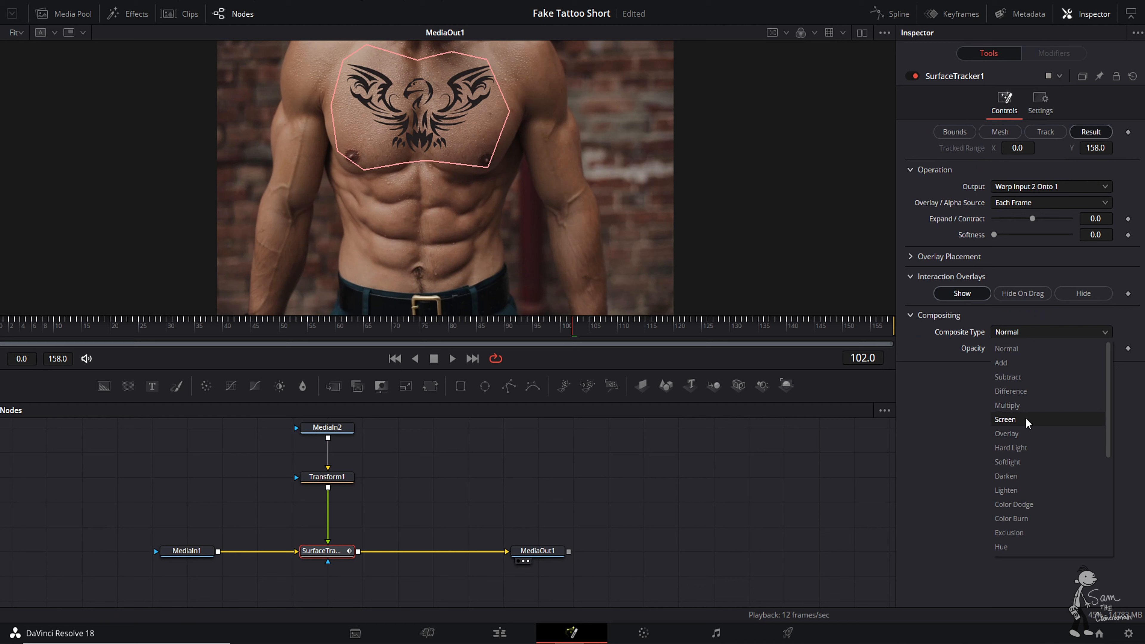
mouse_move(1033, 438)
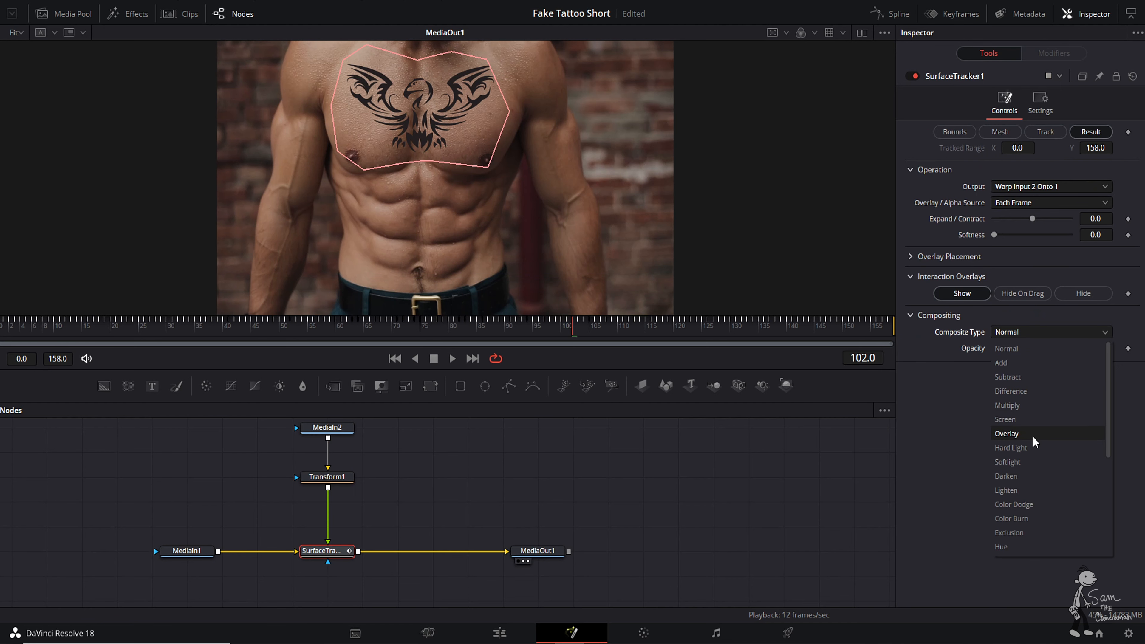
click(1008, 461)
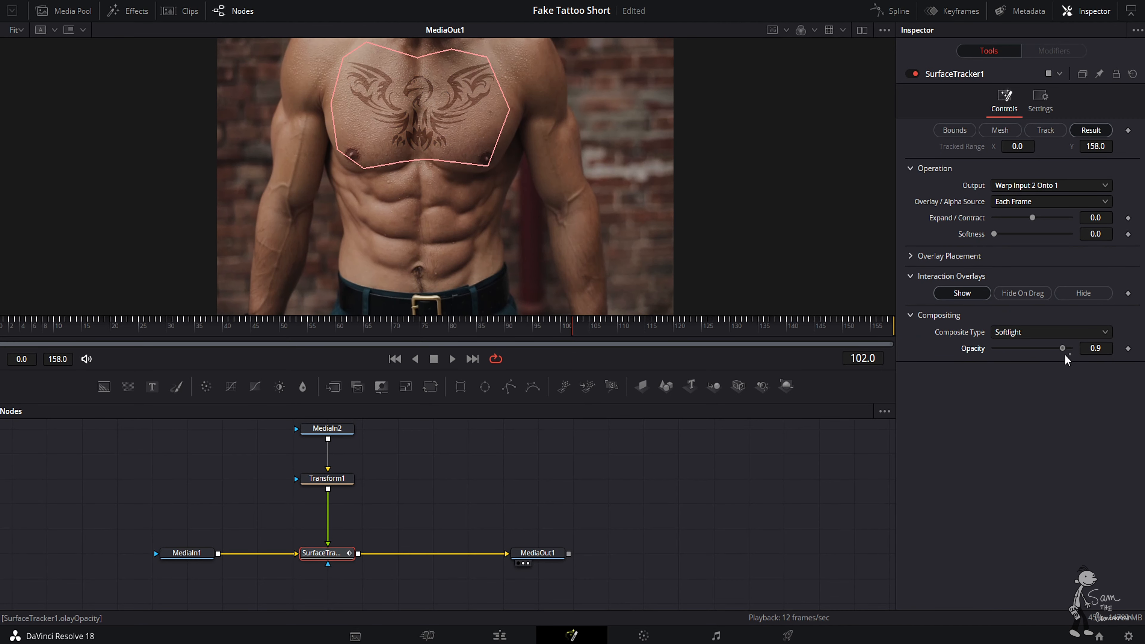
drag(1059, 348, 1055, 348)
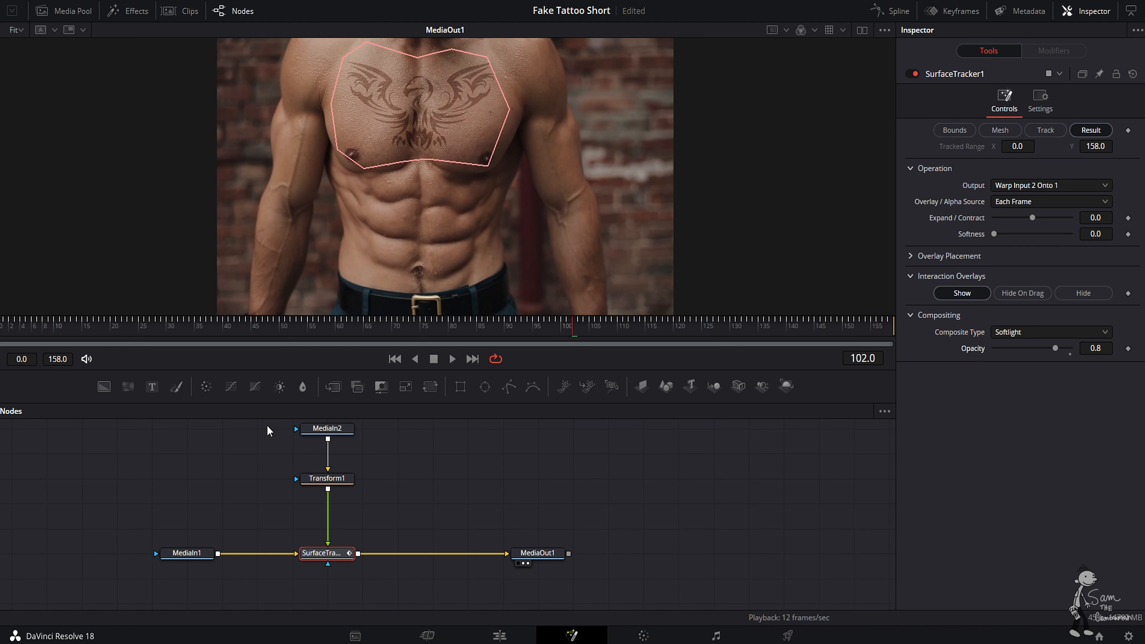
click(326, 478)
text(xf)
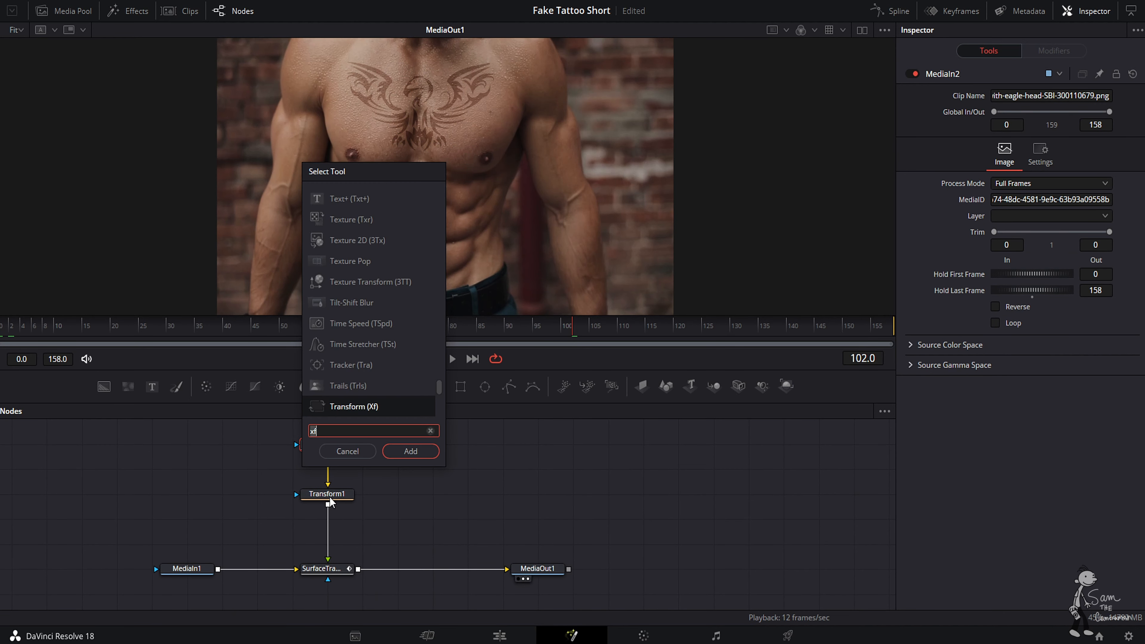
Add a Gaussian Blur to the tattoo at about 0.26 strength.
text(blur)
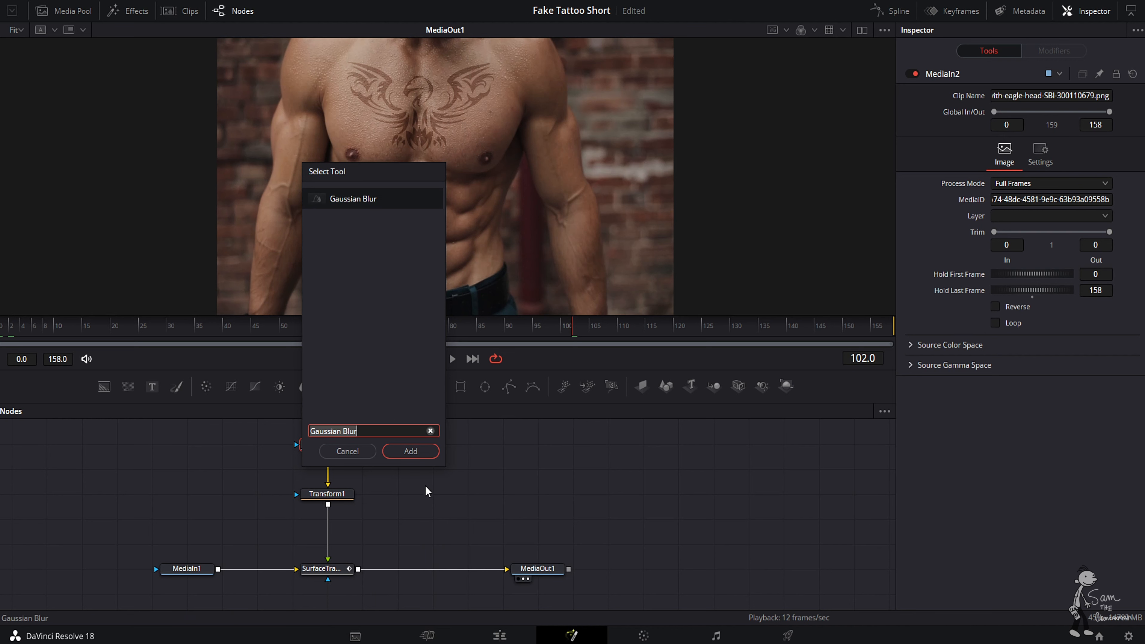
click(410, 450)
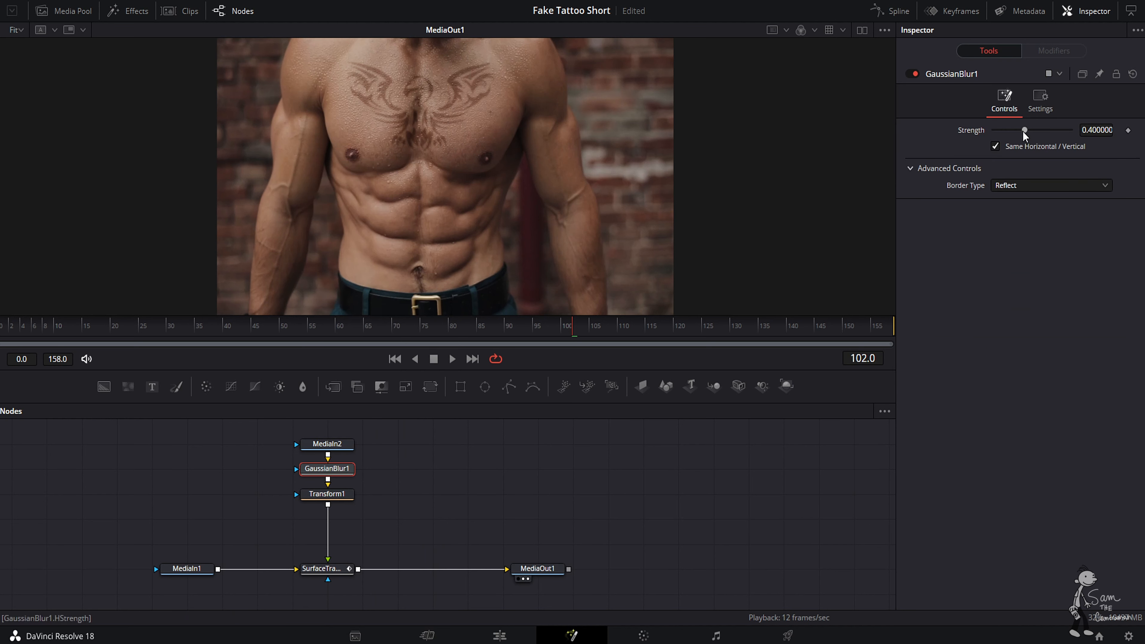
drag(1023, 130, 1013, 130)
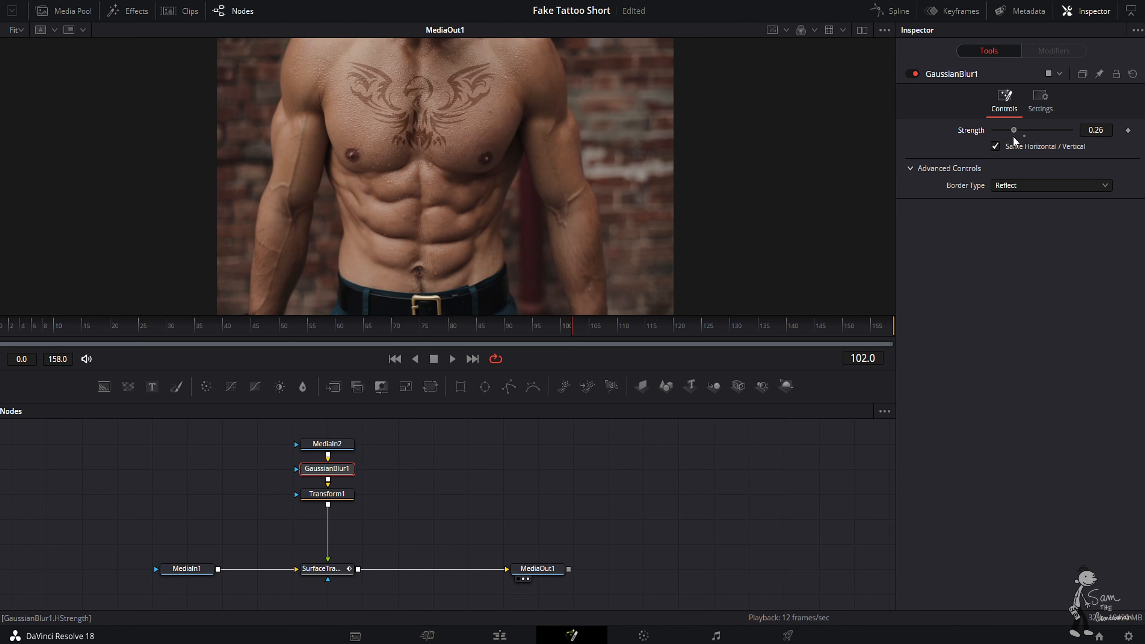
drag(1014, 130, 1014, 130)
text(color)
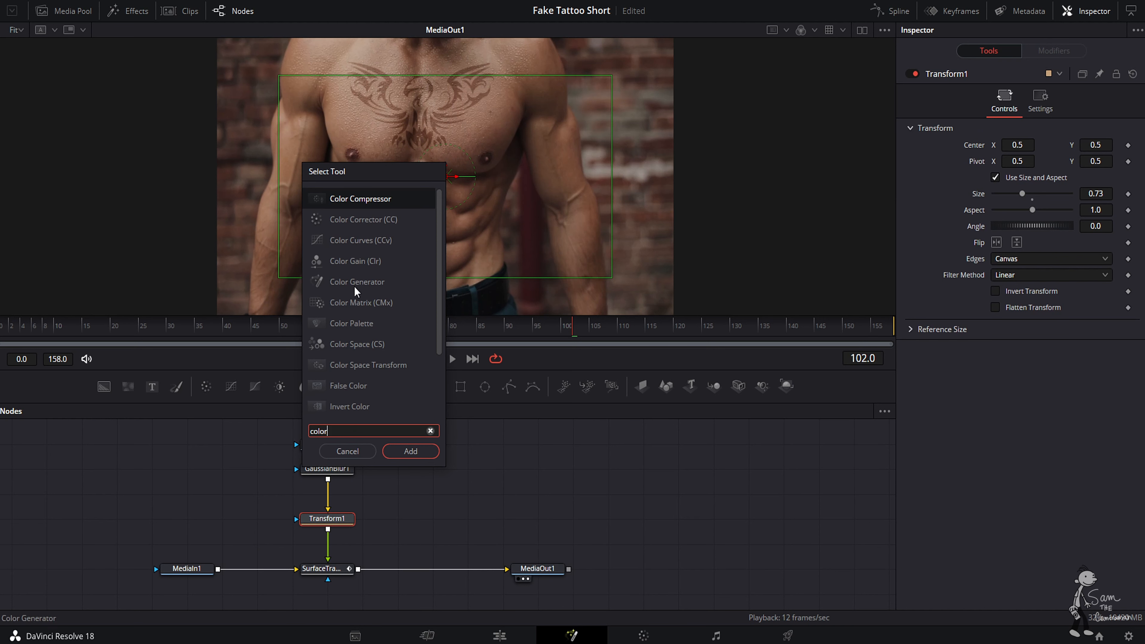
Add a Color Corrector and give the tattoo a subtle tint with adjusted saturation.
click(409, 451)
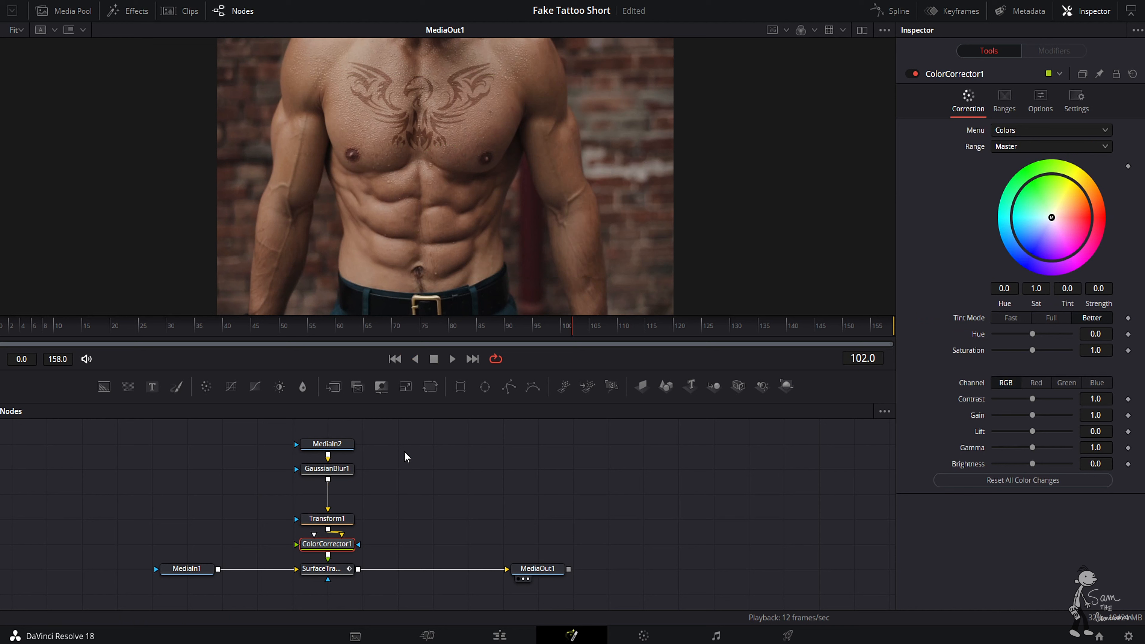
mouse_move(1064, 234)
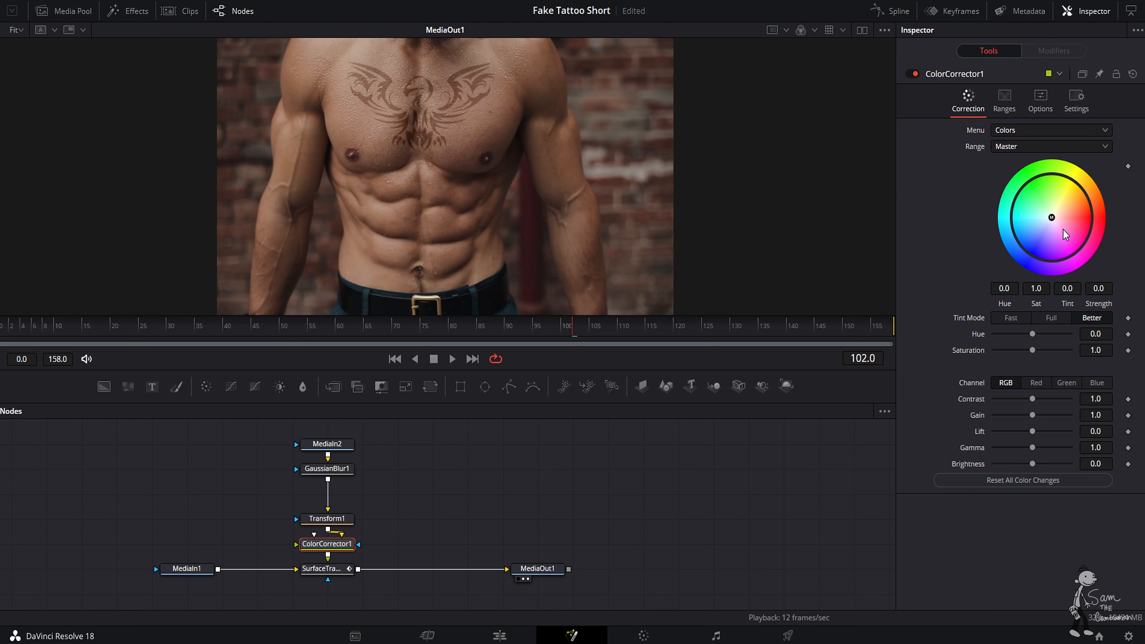
drag(1051, 217, 1032, 237)
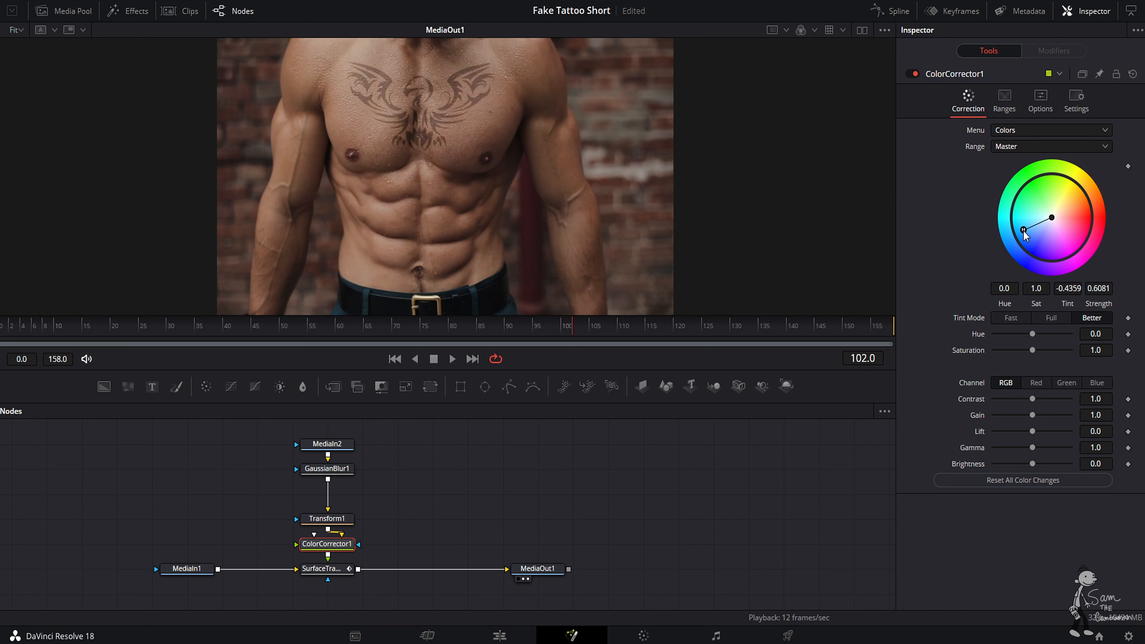
drag(1025, 235, 1034, 230)
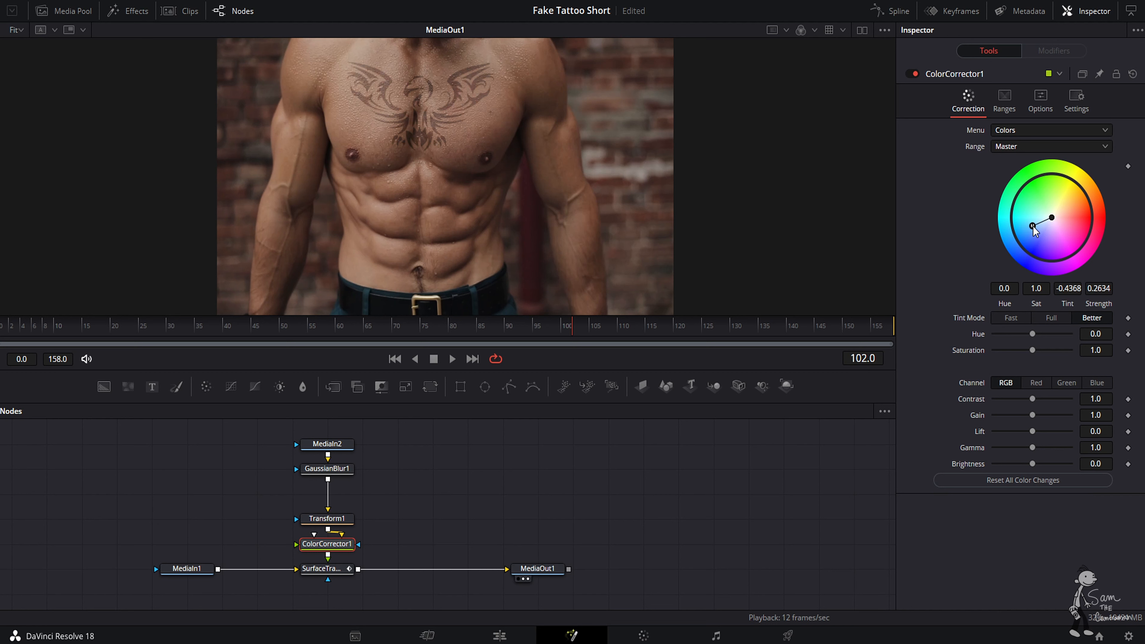
click(1022, 479)
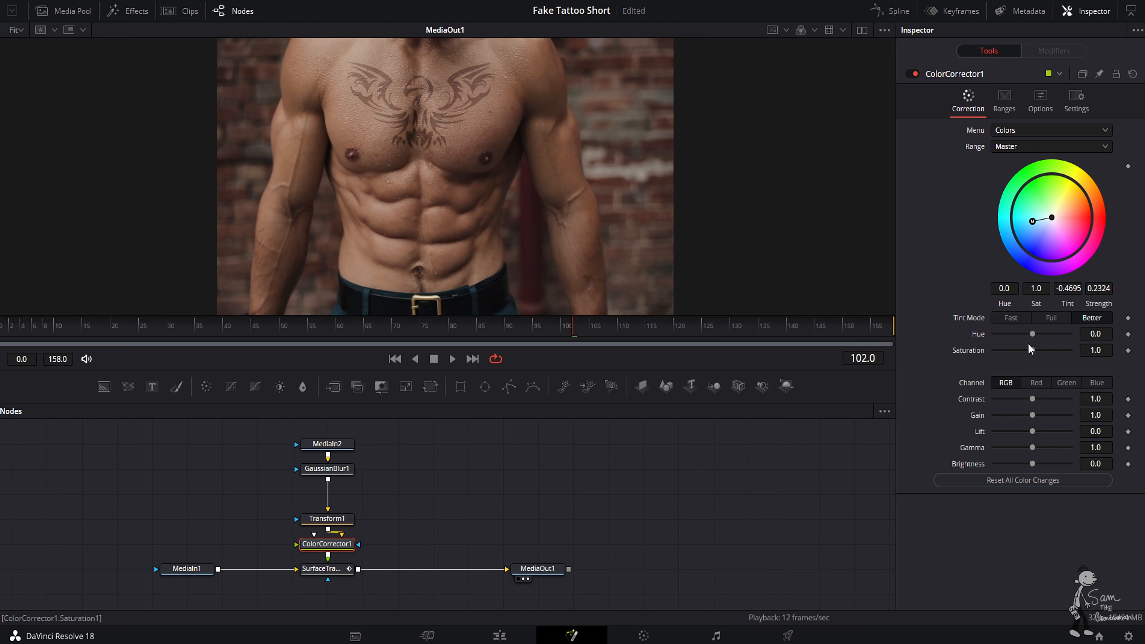
drag(1029, 350, 1084, 350)
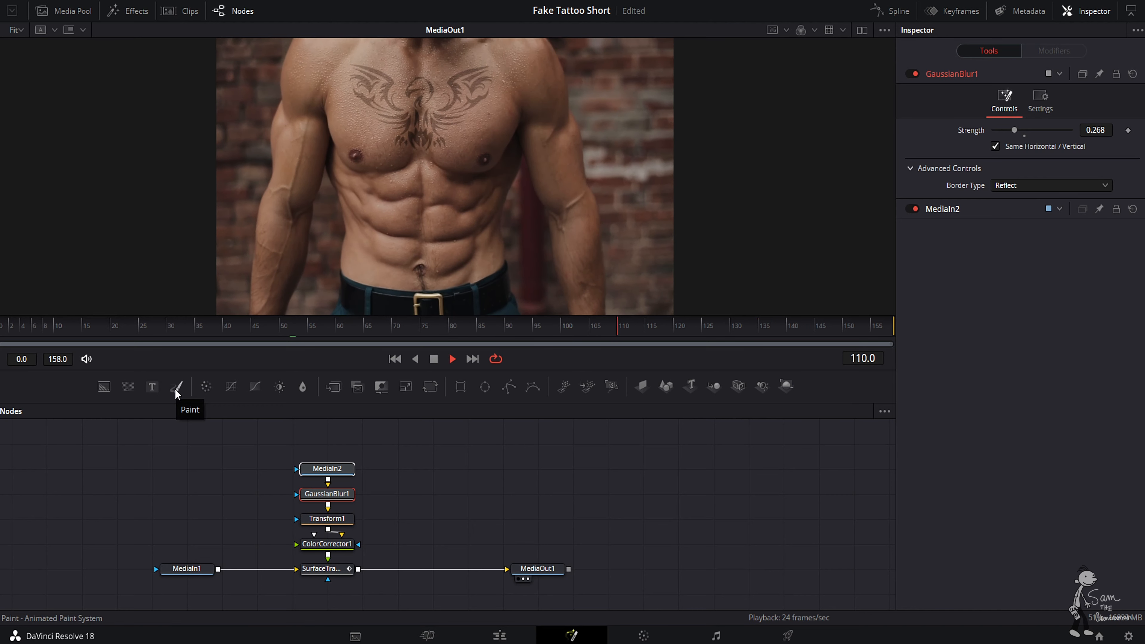
Play the composite to review the tracked, tinted tattoo on the moving chest.
click(472, 358)
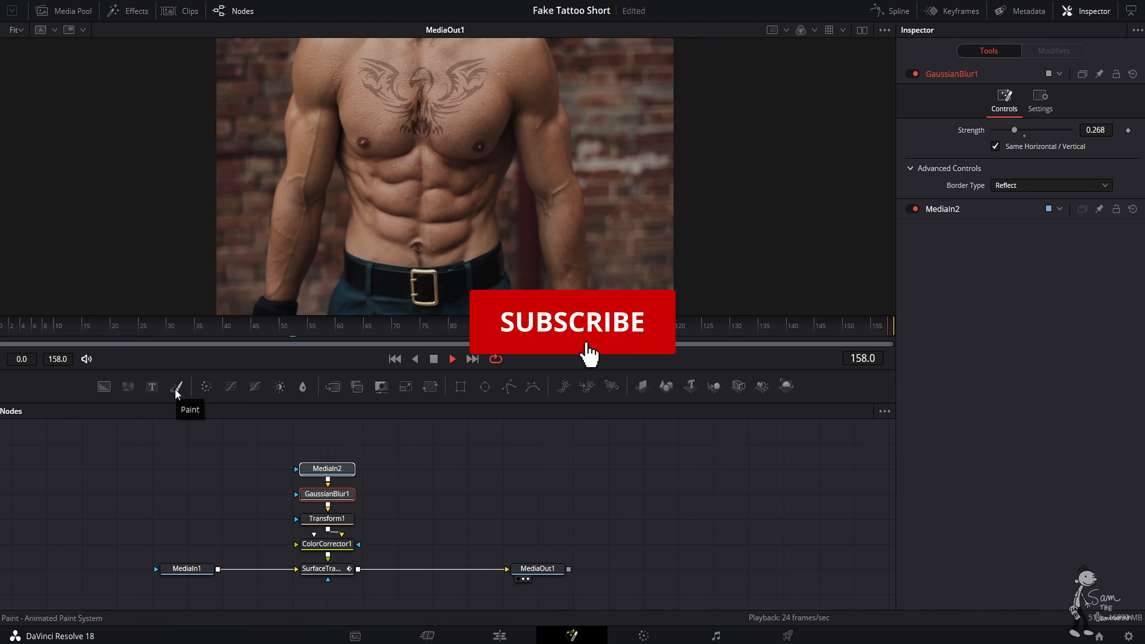